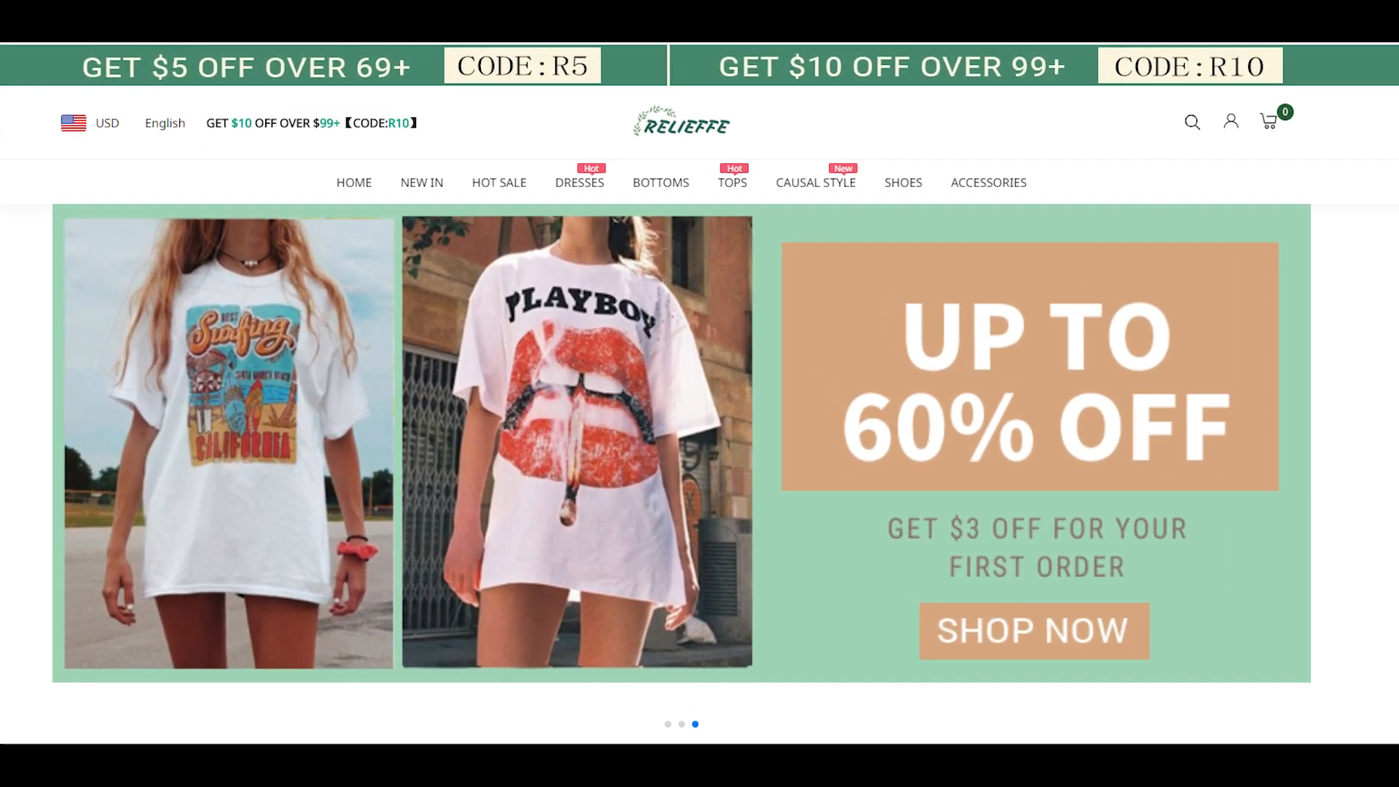
Advance from the Relieffe 60% off homepage banner to the Facebook Ad Library dress ads.
scroll("down", 3)
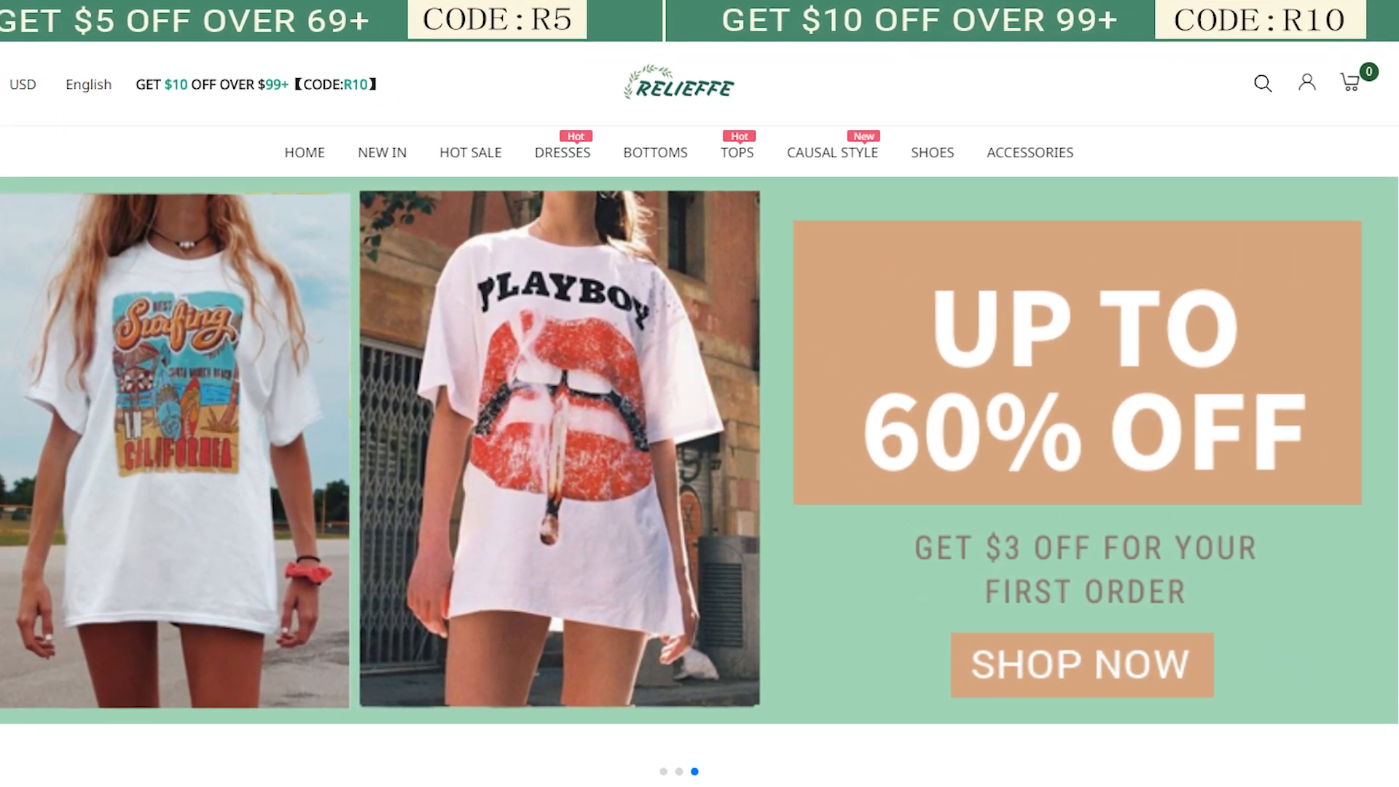
left_click(738, 152)
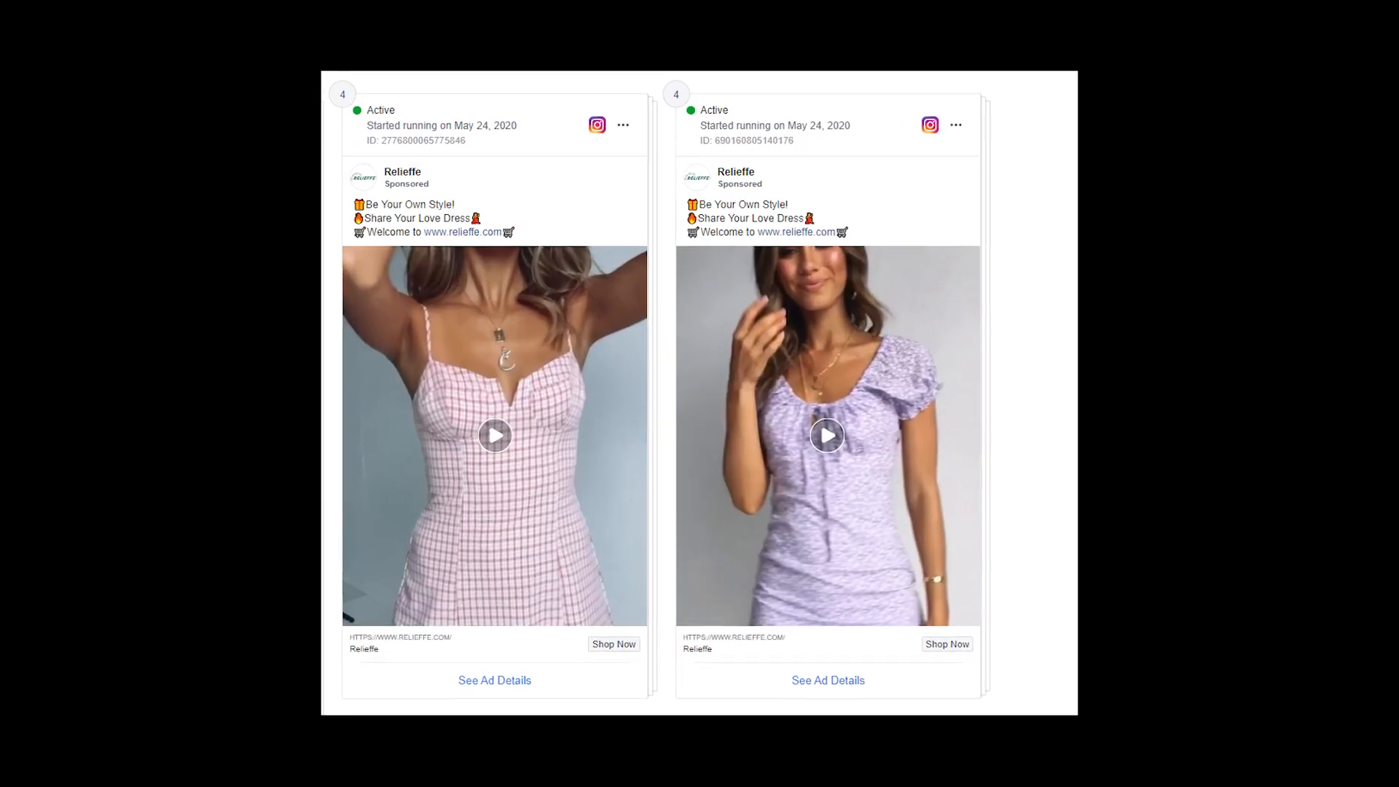
Advance to the Wayback Machine no-archive result, then the $23.99 butterfly-print pullover product page.
scroll("down", 3)
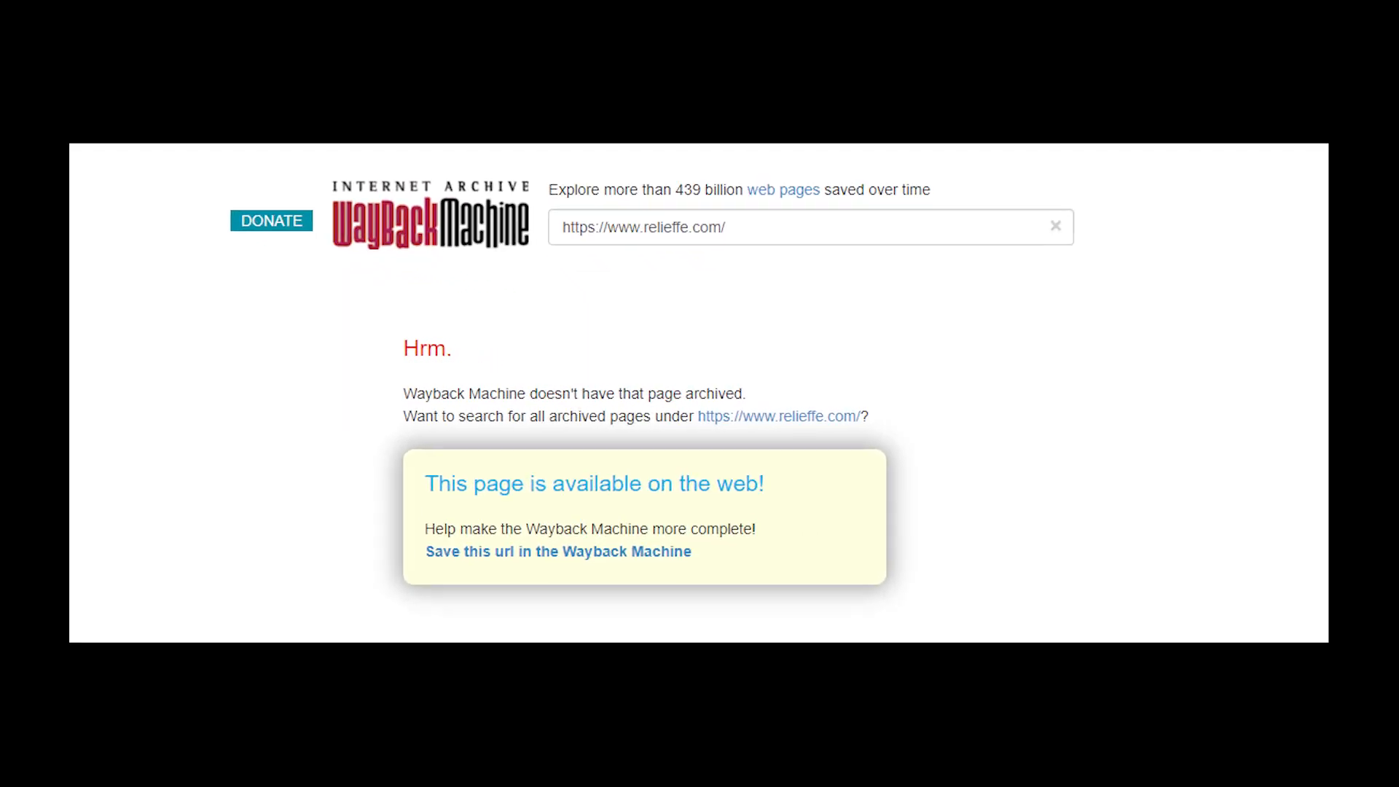
scroll("up", 3)
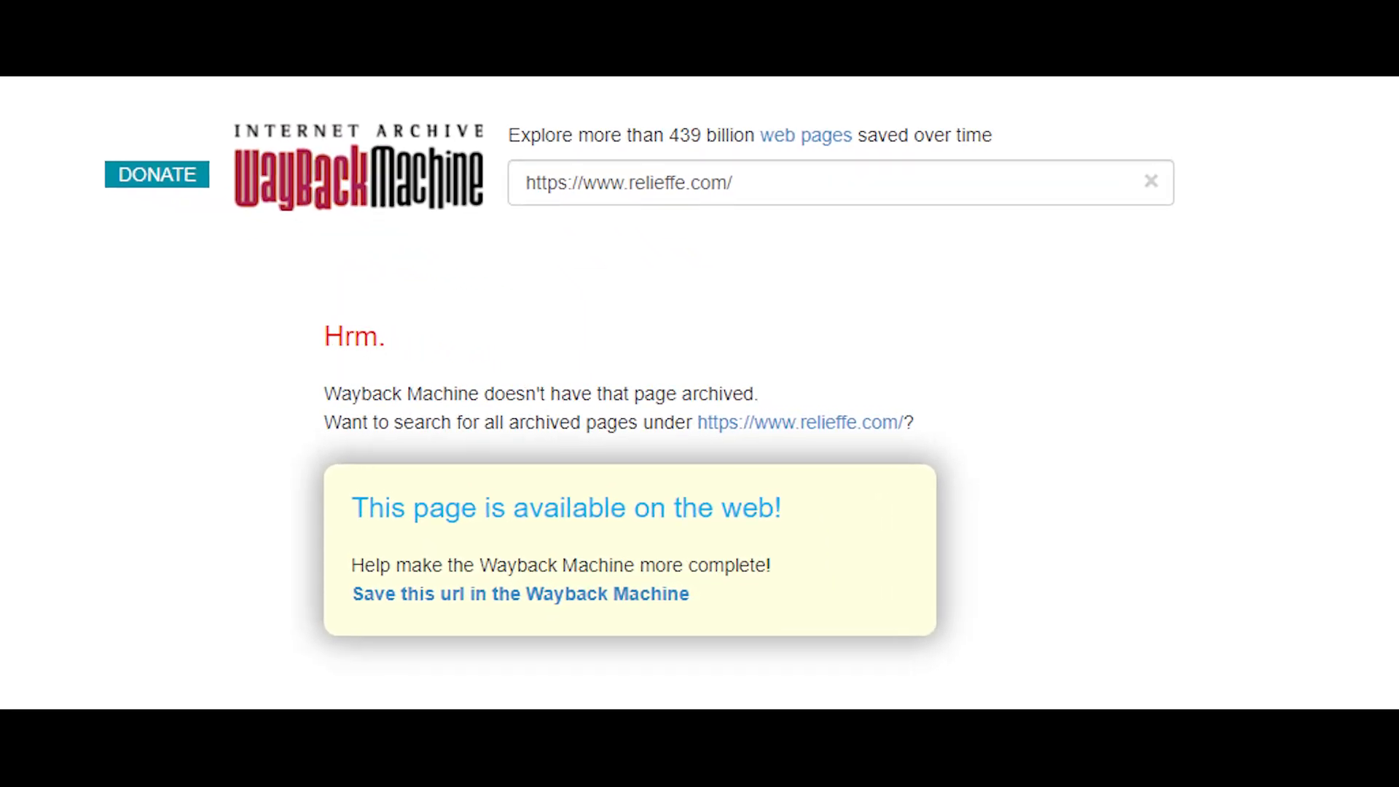
left_click(799, 422)
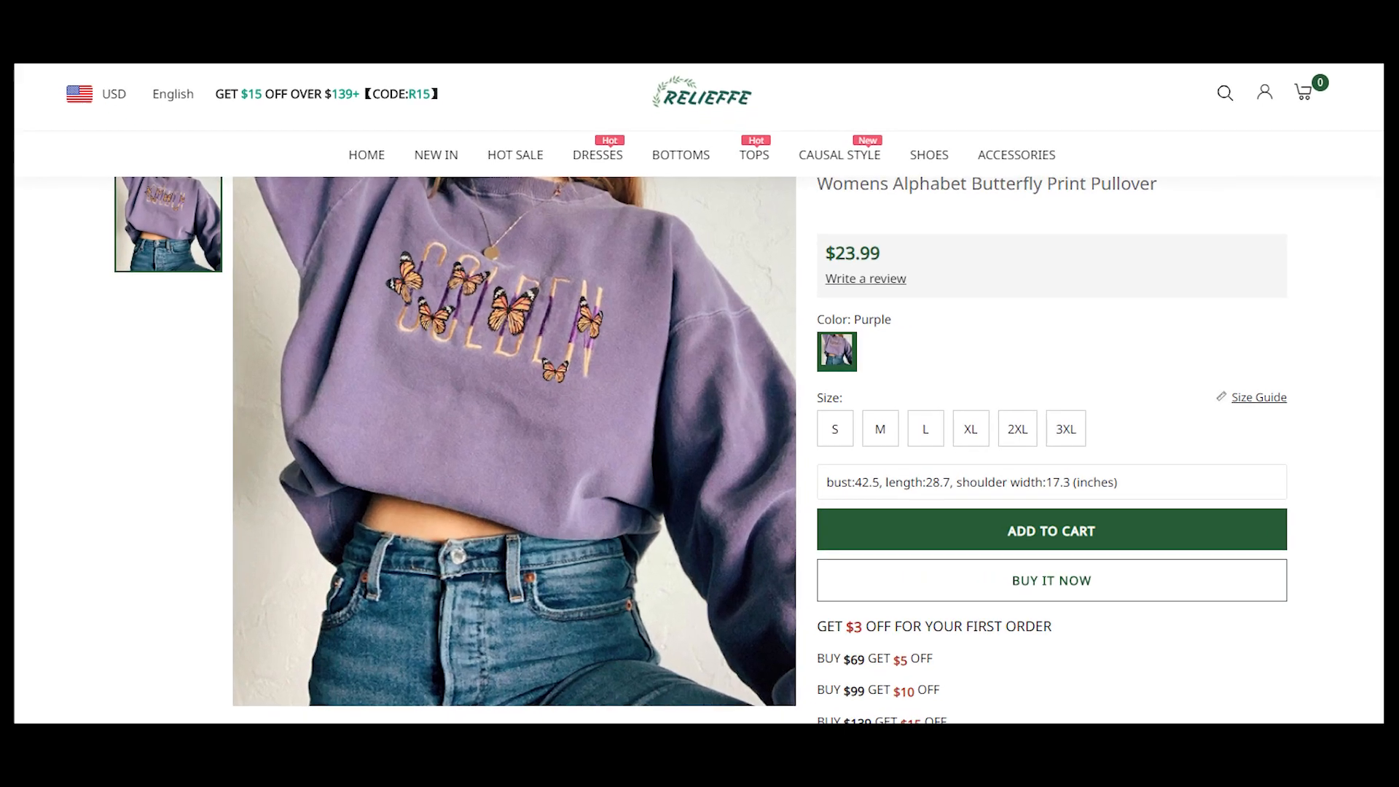